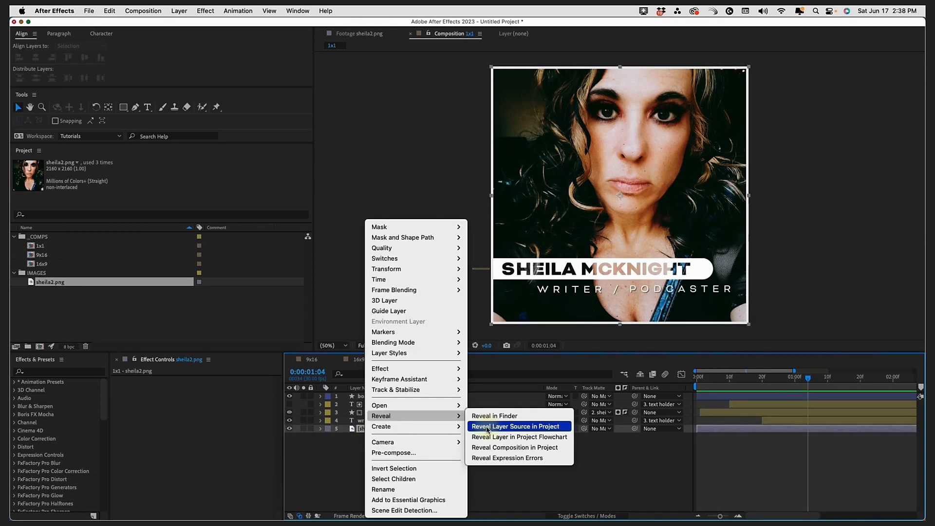
Reveal the portrait layer's source sheila2.png in the project, then return to the 1x1 comp.
left_click(518, 427)
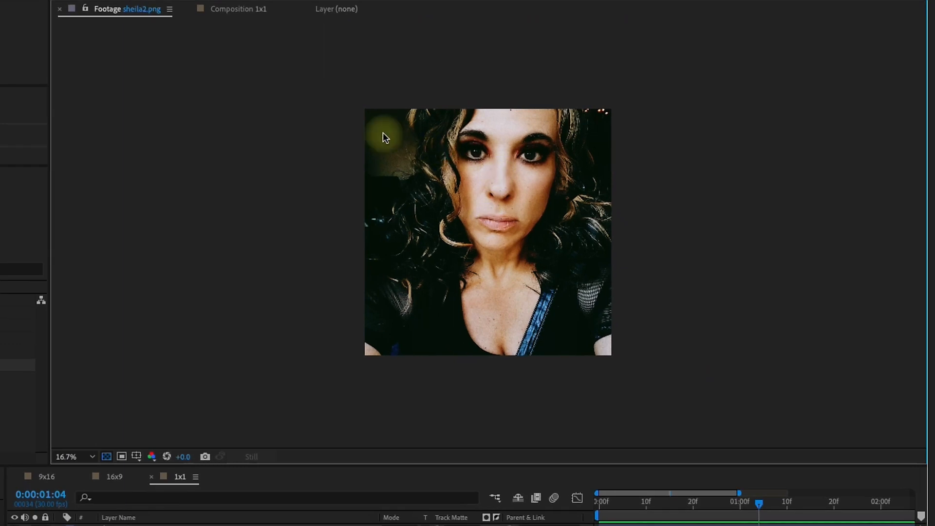
mouse_move(615, 125)
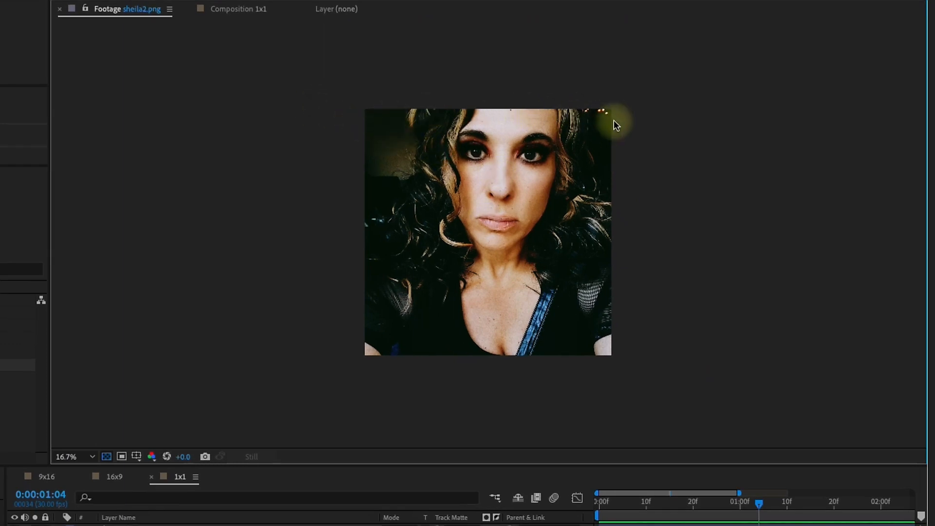
mouse_move(473, 374)
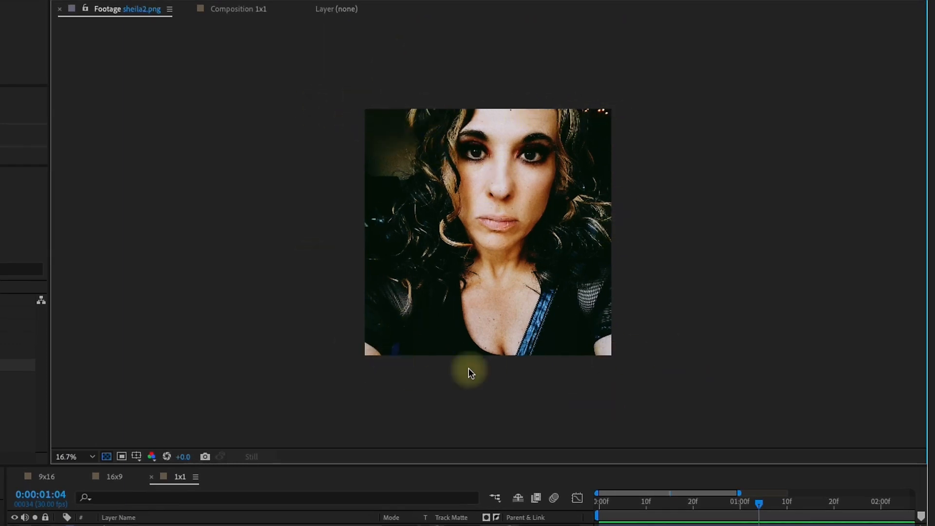
mouse_move(220, 174)
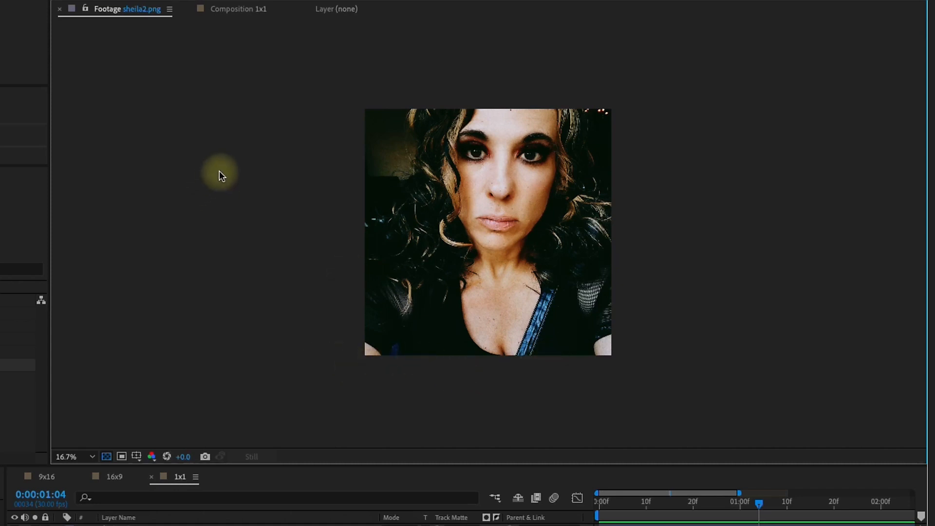
left_click(237, 9)
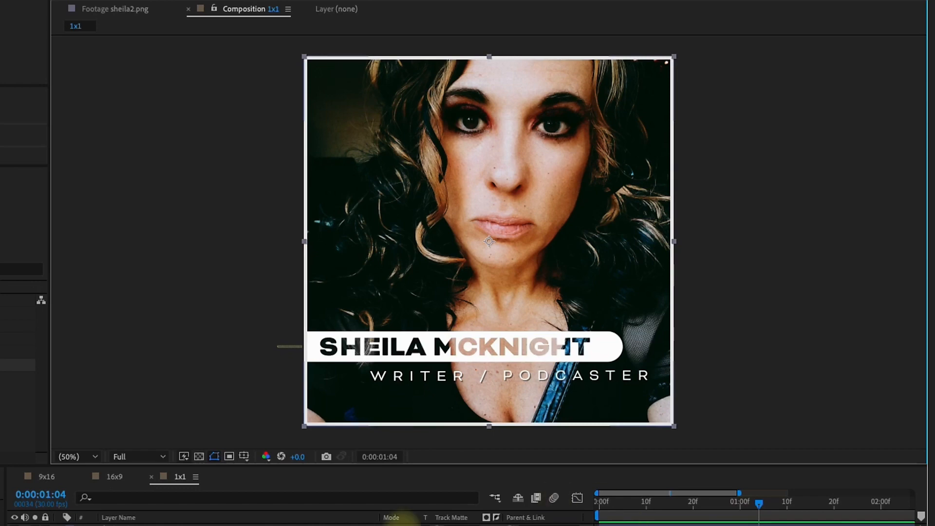
Fit the portrait to the 16x9 comp height, leaving black bars on both sides.
left_click(111, 477)
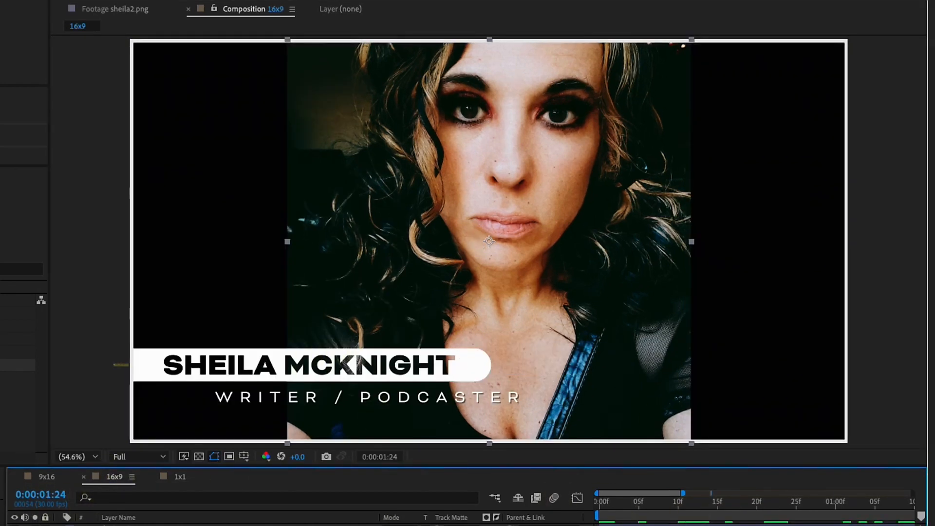
key("shift+cmd+opt+h")
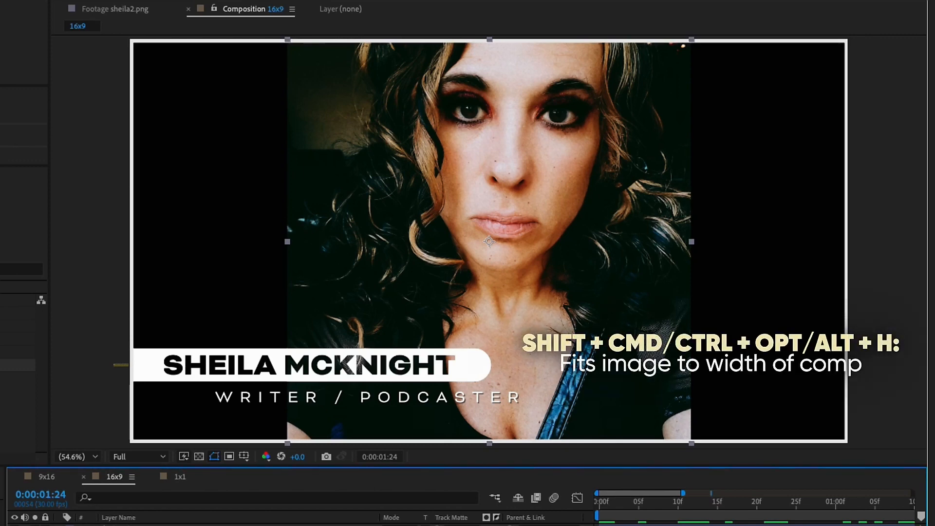
key("shift+cmd+opt+h")
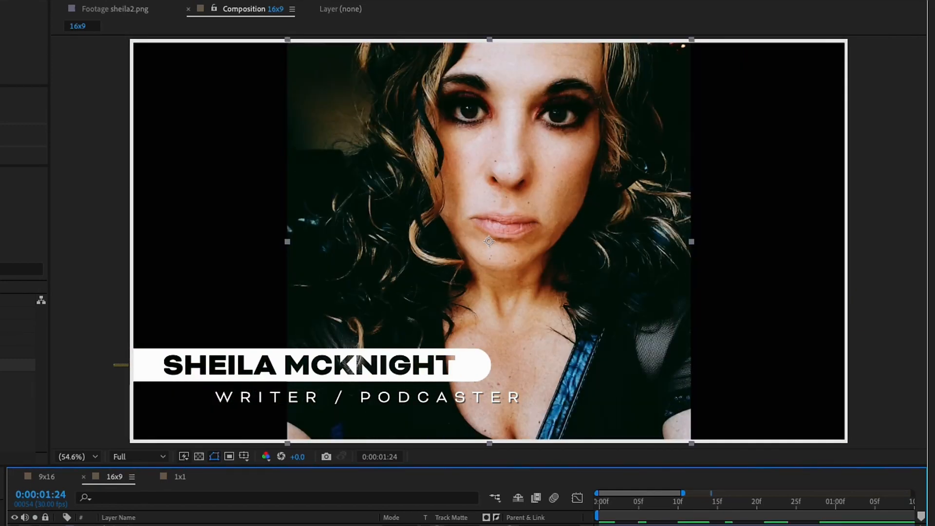
left_click(38, 476)
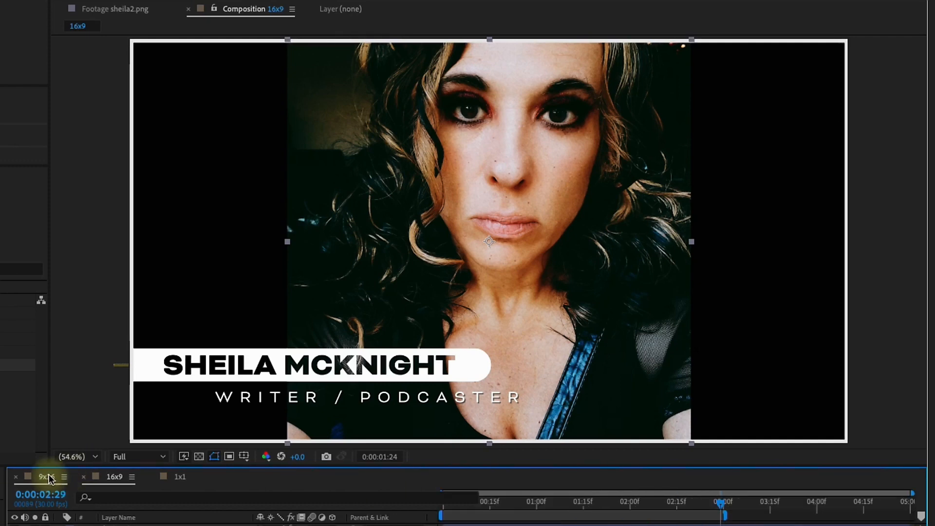
Bring the 9x16 composition into the viewer with the portrait filling the tall frame.
left_click(35, 476)
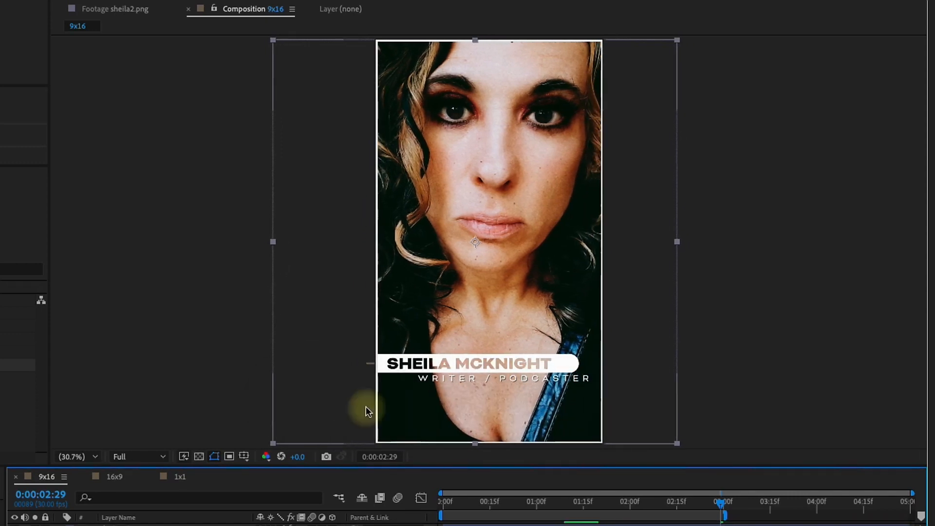
mouse_move(511, 72)
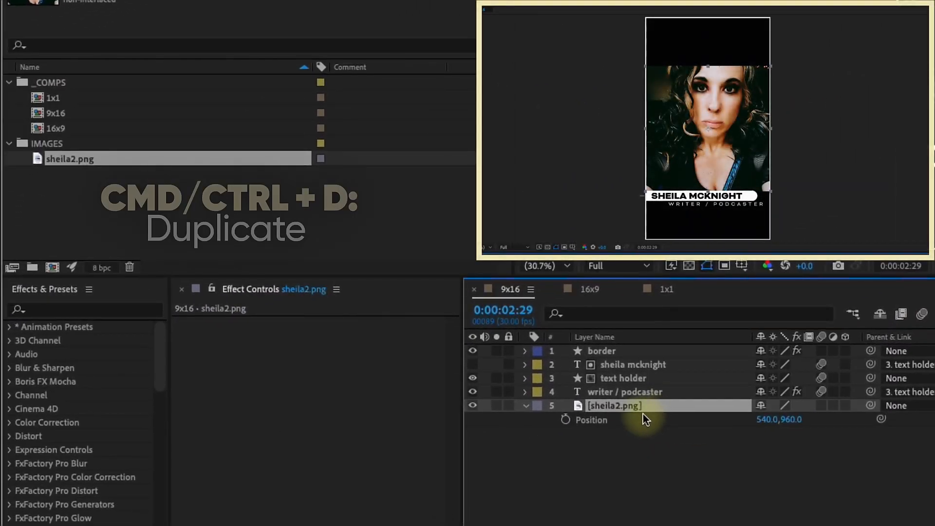
key("ctrl+d")
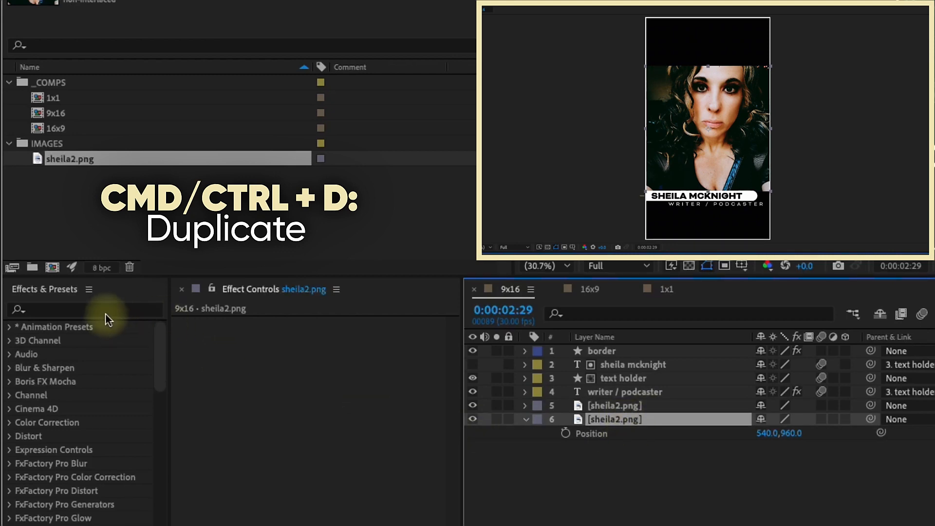
type("fast box")
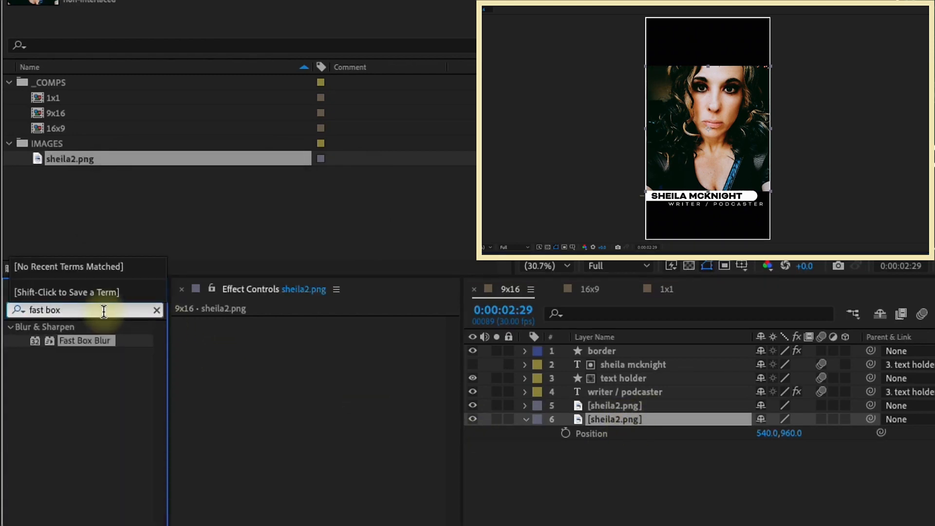
double_click(86, 341)
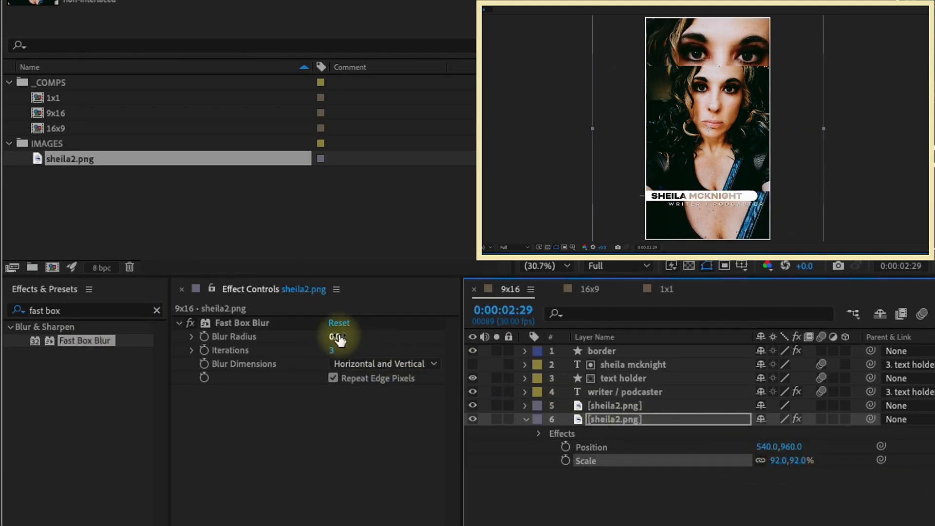
left_click_drag(336, 336, 370, 336)
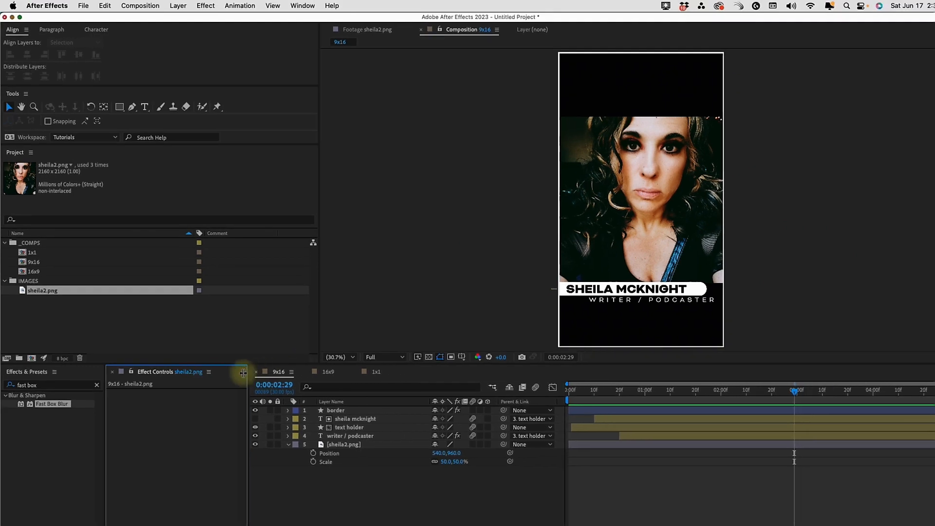
left_click_drag(243, 373, 217, 373)
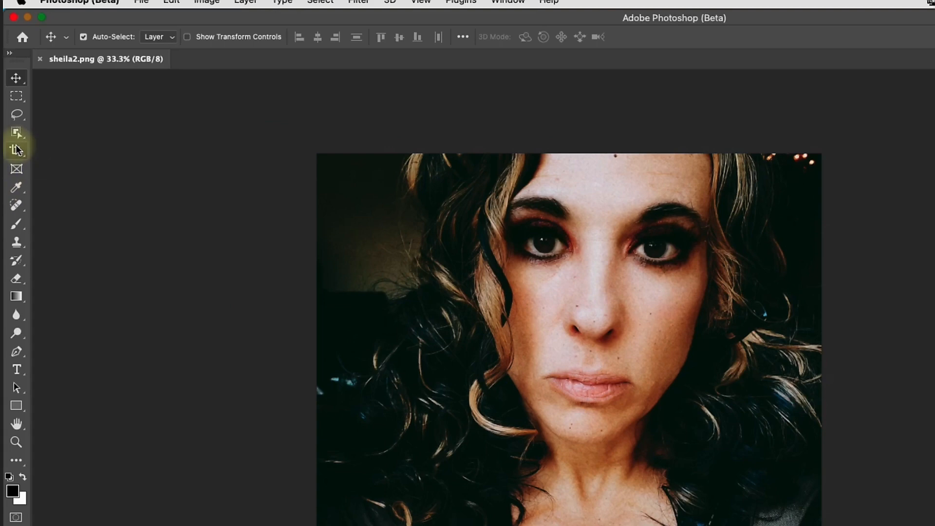
Extend the canvas upward above the portrait's head with the Crop tool.
left_click(15, 147)
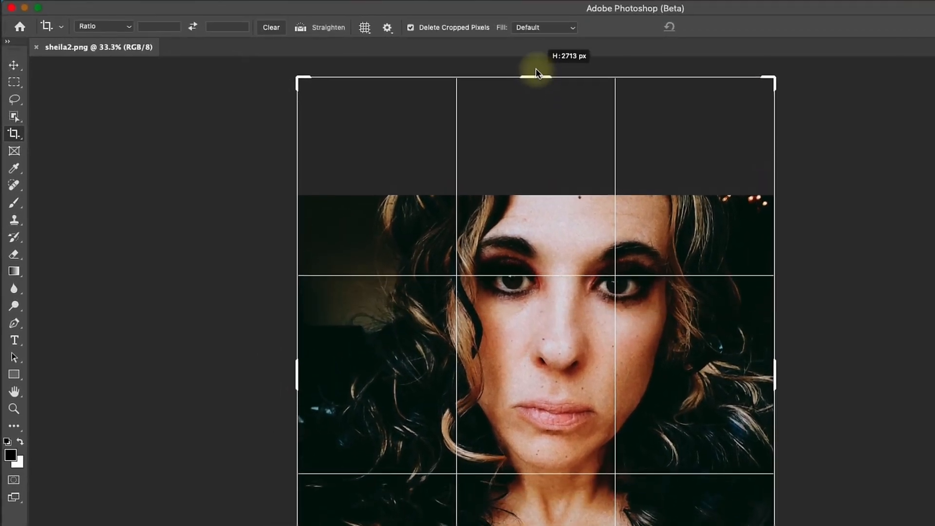
left_click_drag(534, 78, 534, 86)
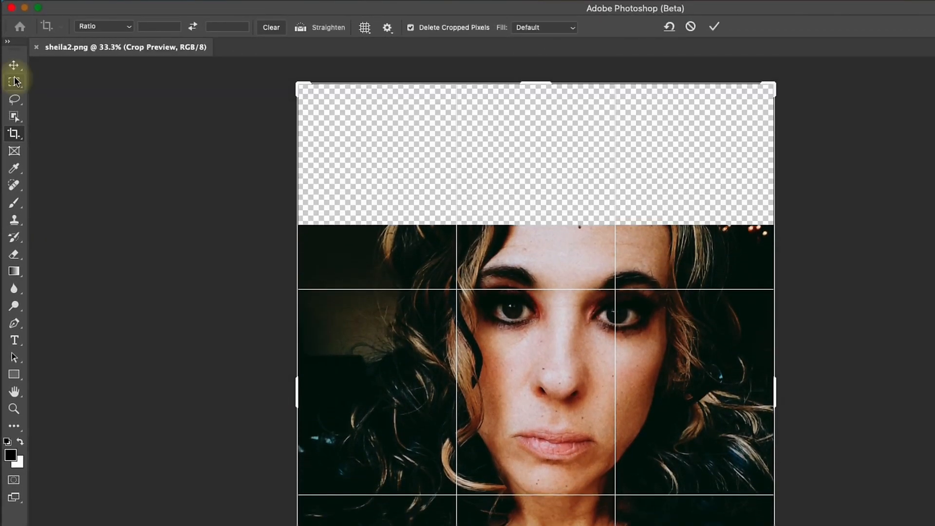
mouse_move(14, 80)
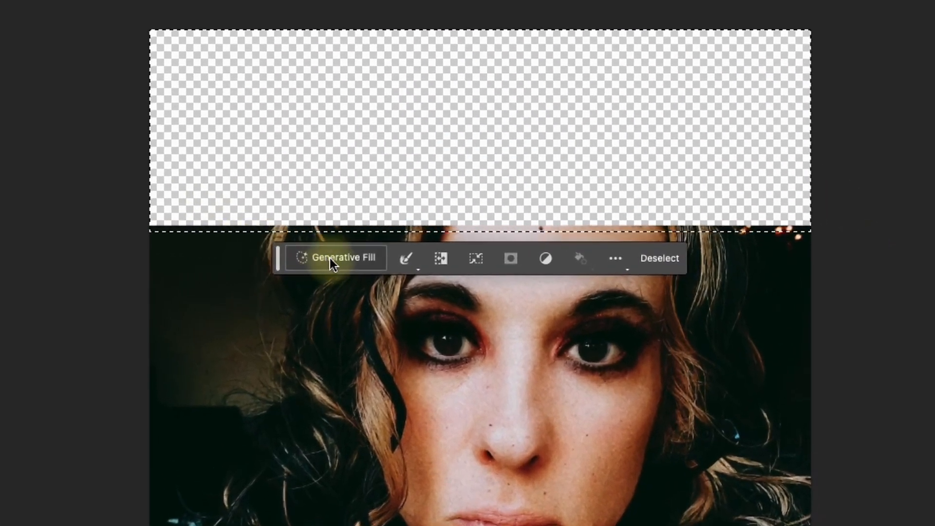
Run Generative Fill with a blank prompt on the empty strip above the head.
left_click(335, 257)
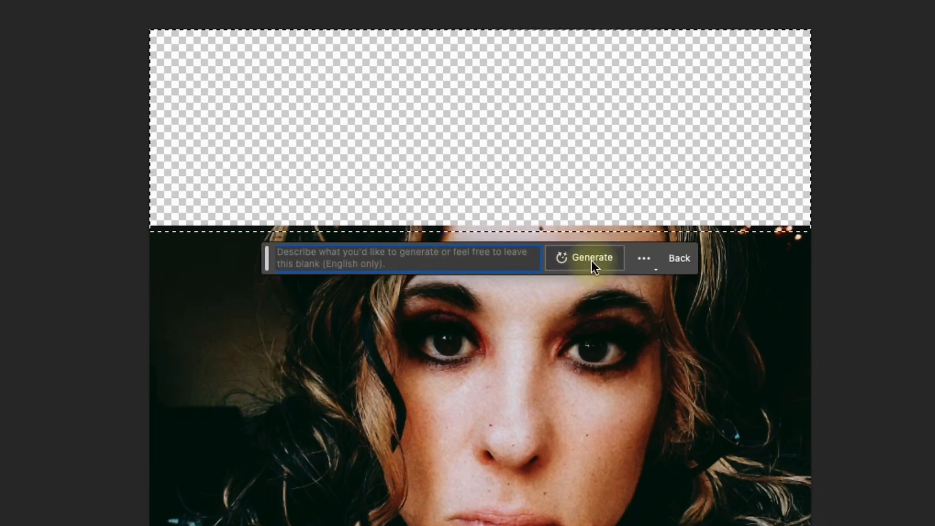
left_click(592, 257)
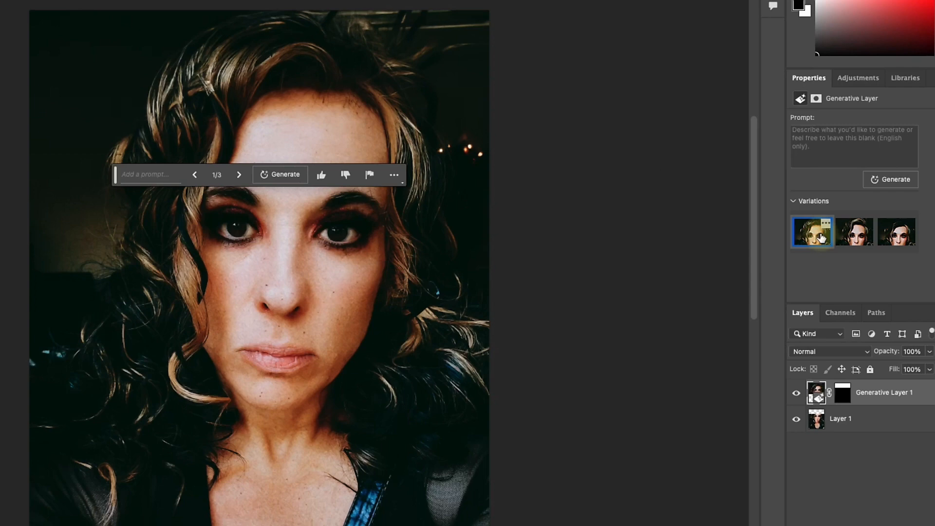
Compare the three top-fill variations, then generate a fresh set.
left_click(854, 232)
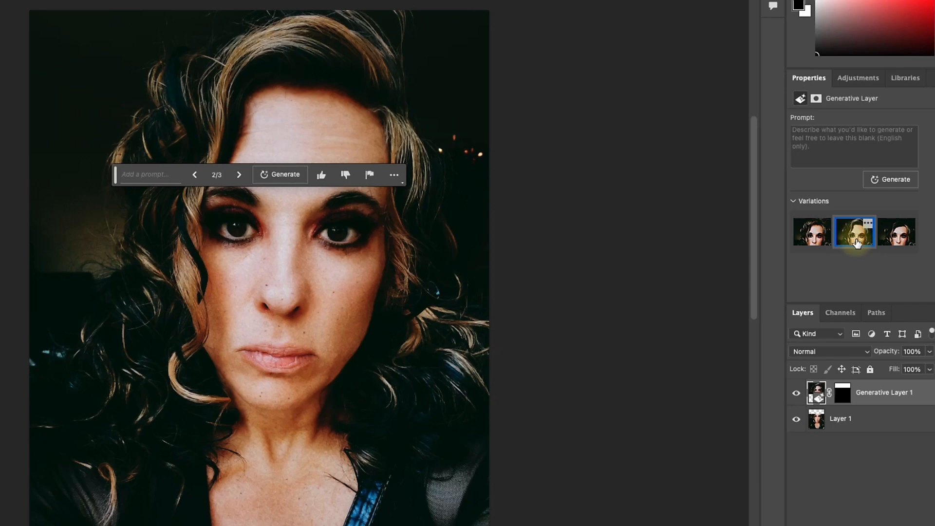
left_click(898, 242)
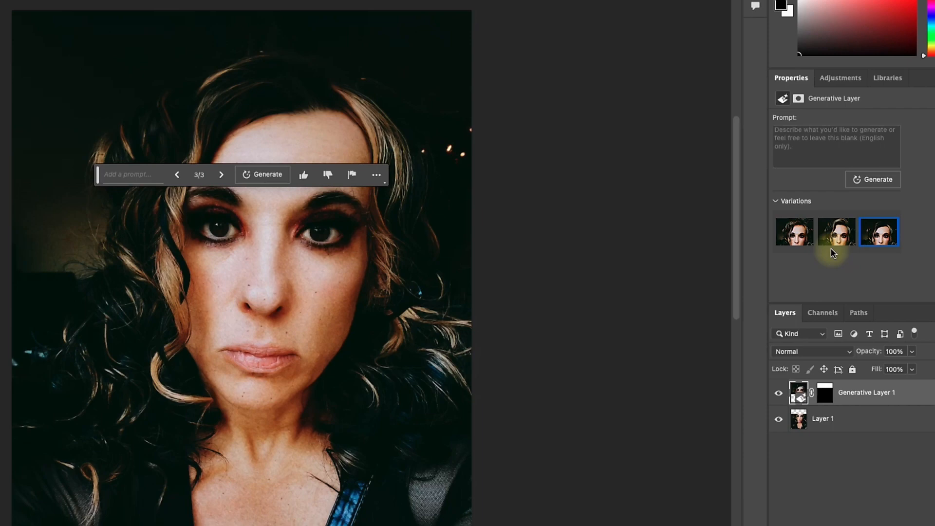
left_click(836, 232)
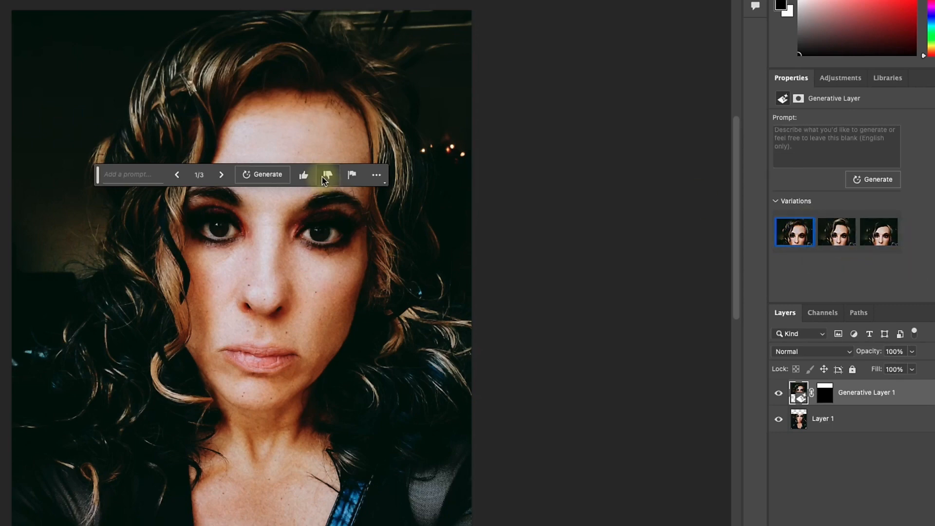
mouse_move(267, 175)
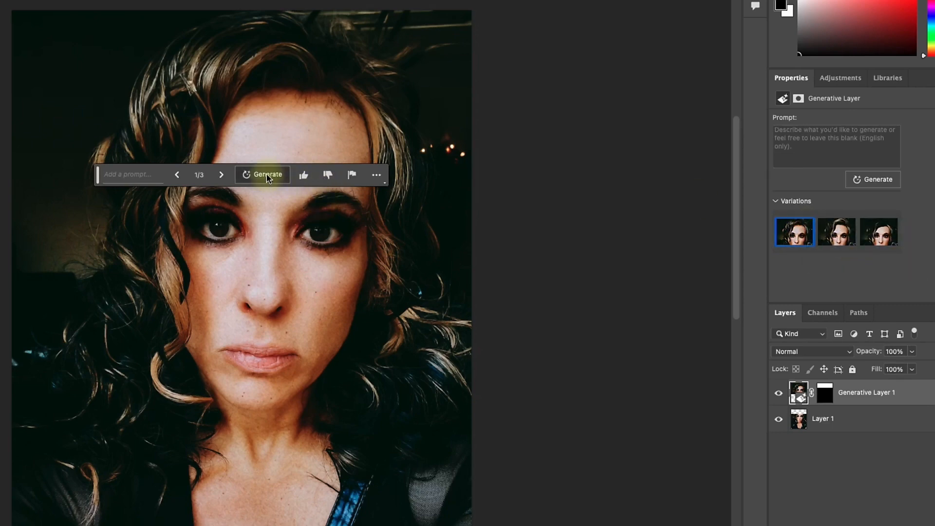
left_click(266, 174)
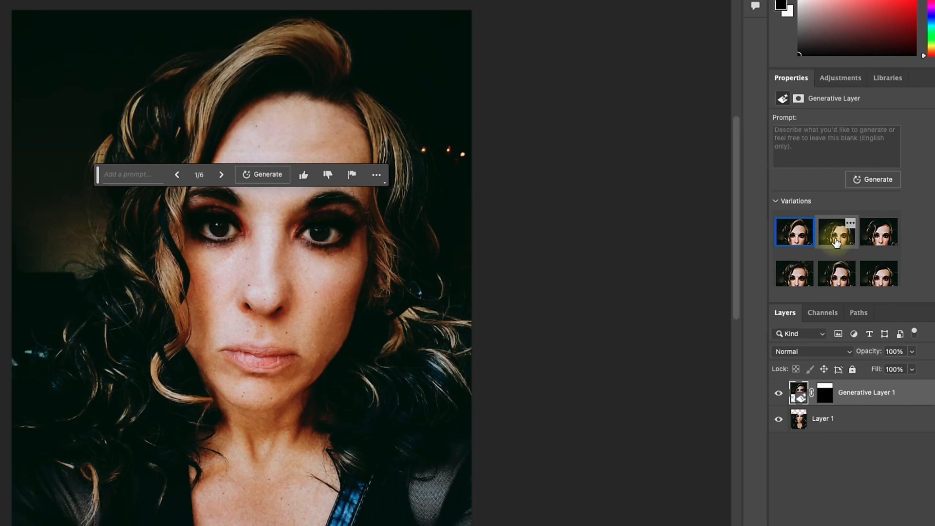
Preview the new top-fill variations and settle on the first one.
left_click(835, 232)
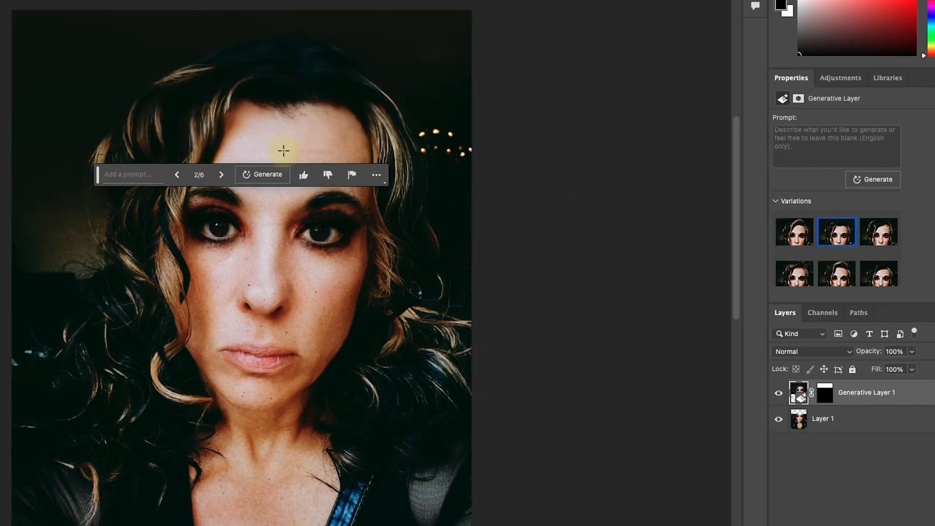
mouse_move(894, 253)
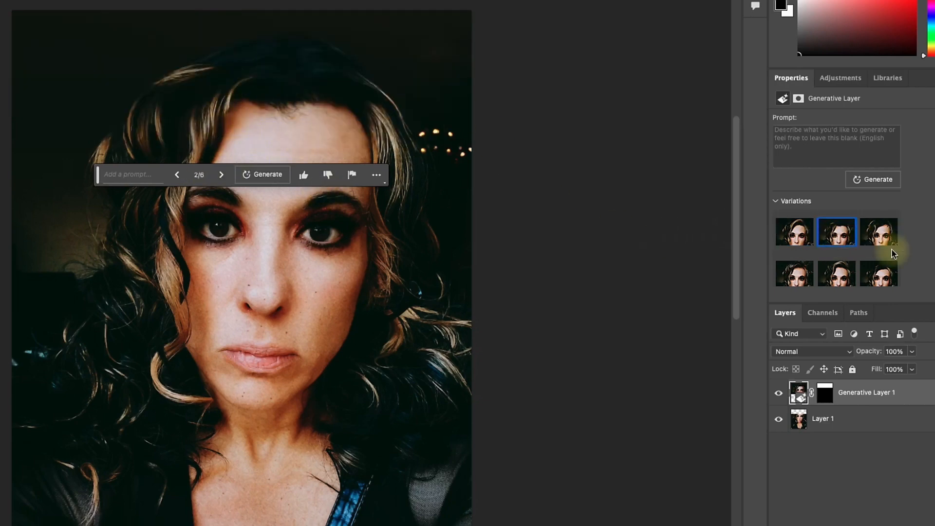
left_click(878, 232)
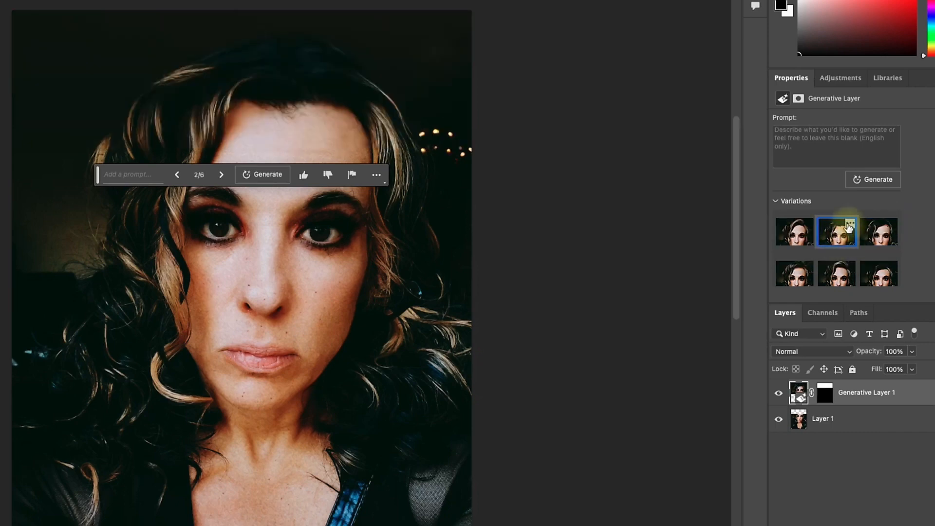
left_click(795, 232)
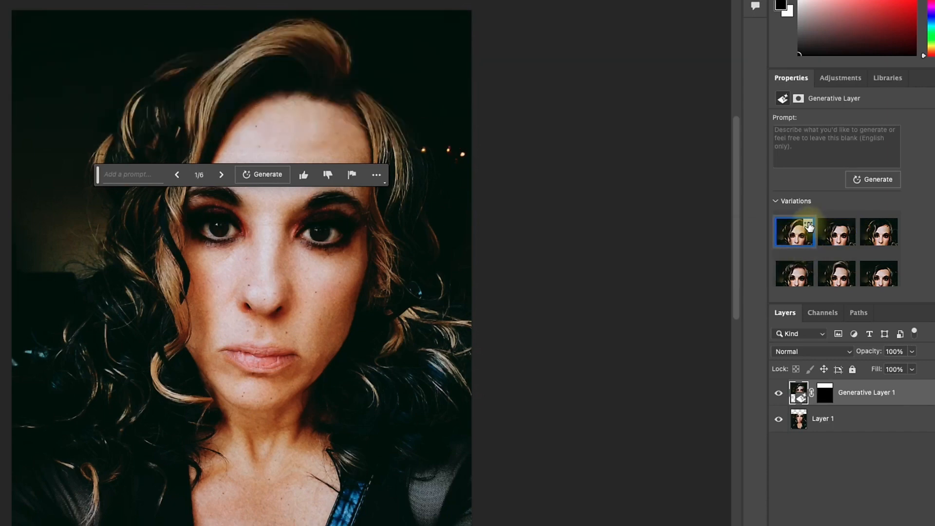
left_click(793, 274)
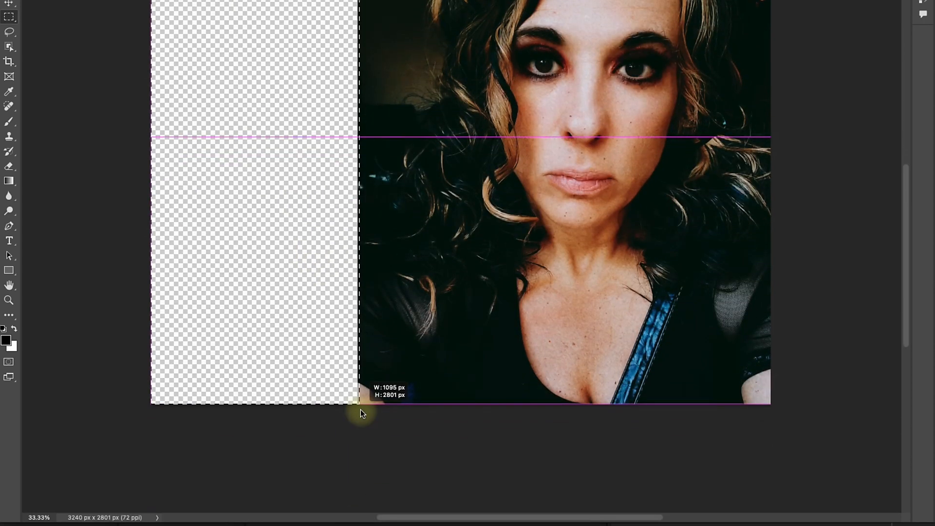
Generate fill for the empty left strip, then redo it over the leftover stone wall.
left_click_drag(357, 413, 363, 417)
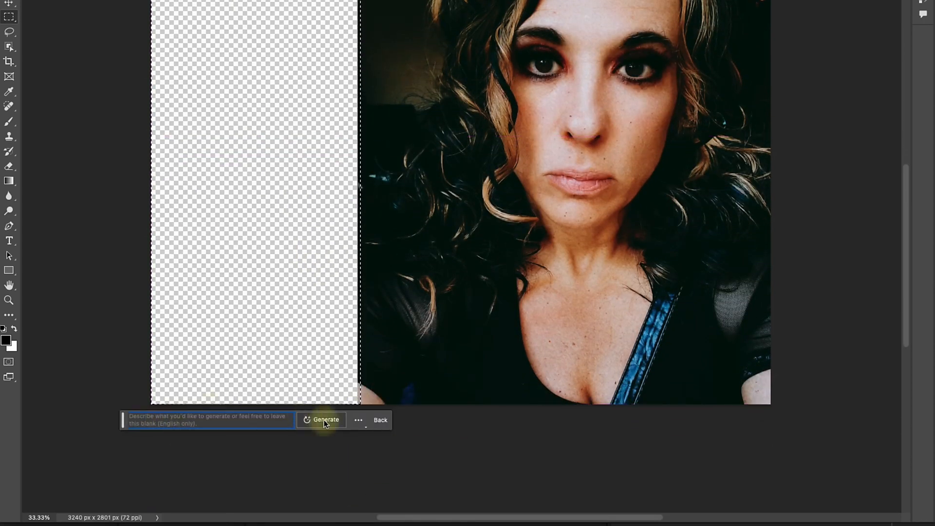
left_click(326, 420)
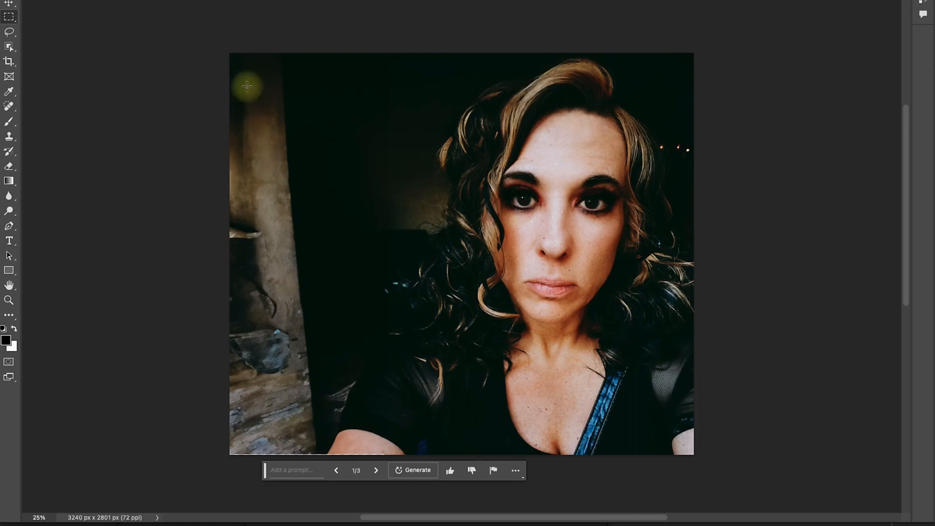
mouse_move(233, 76)
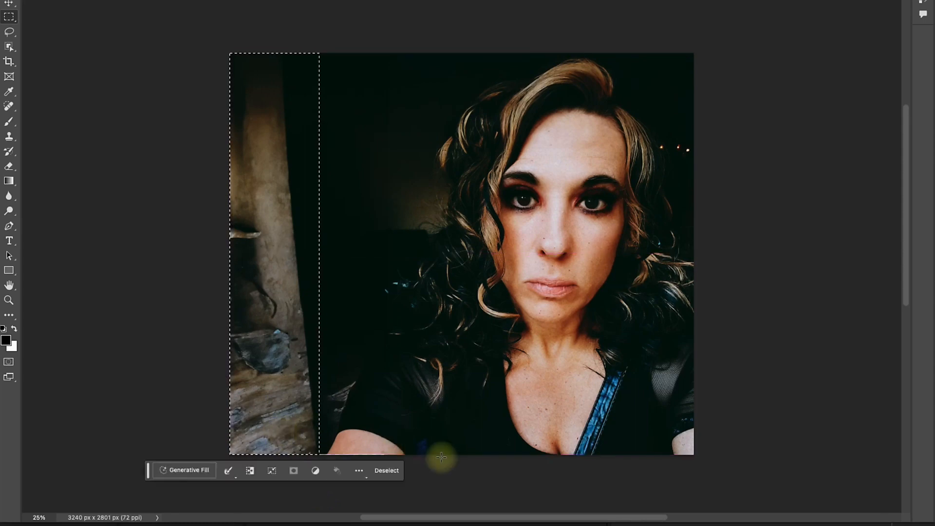
left_click(183, 469)
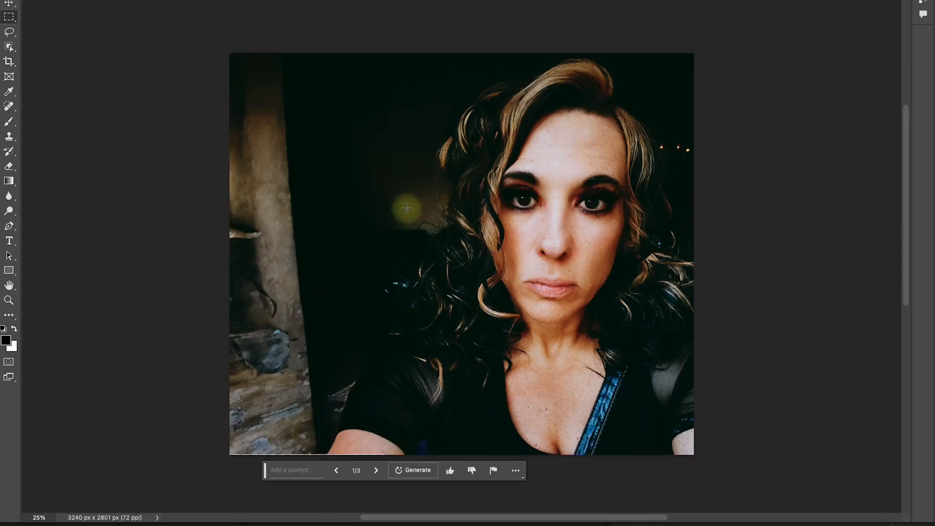
mouse_move(306, 181)
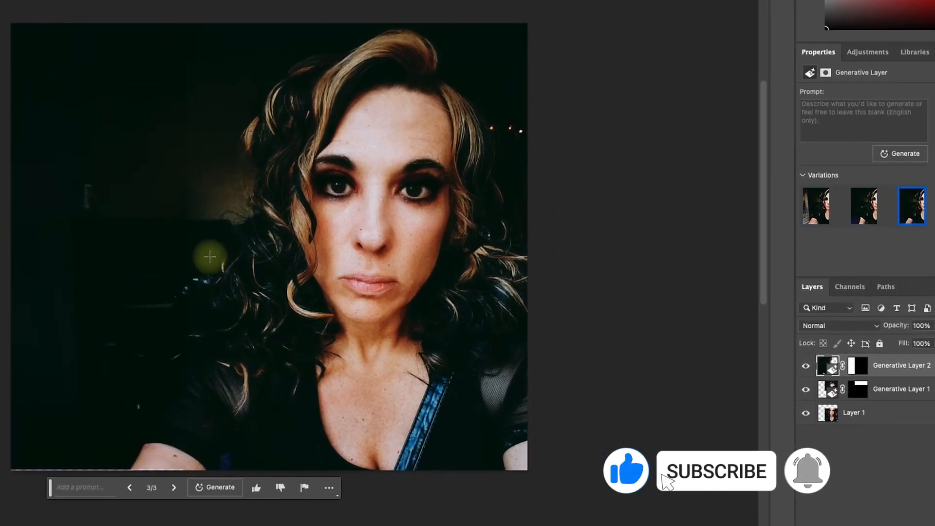
Review the left-fill variations and keep the first clean dark-background one.
left_click(715, 471)
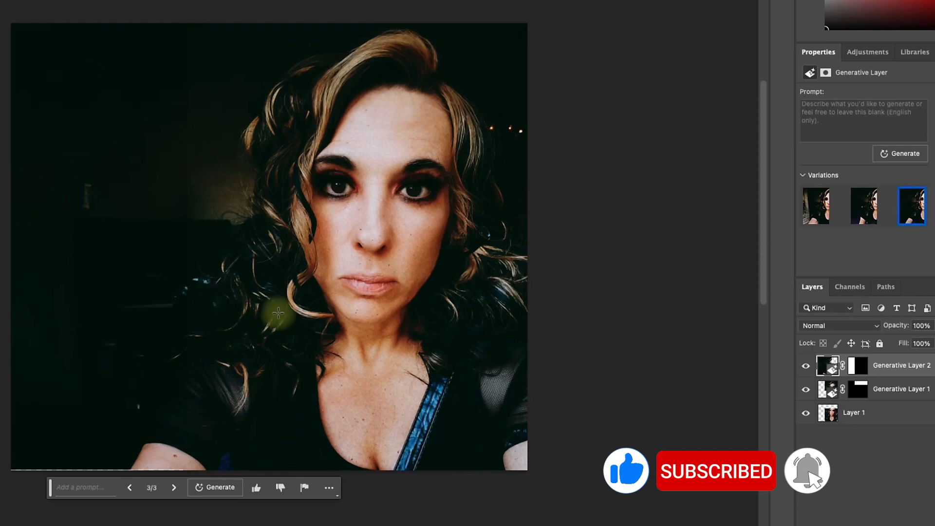
right_click(911, 206)
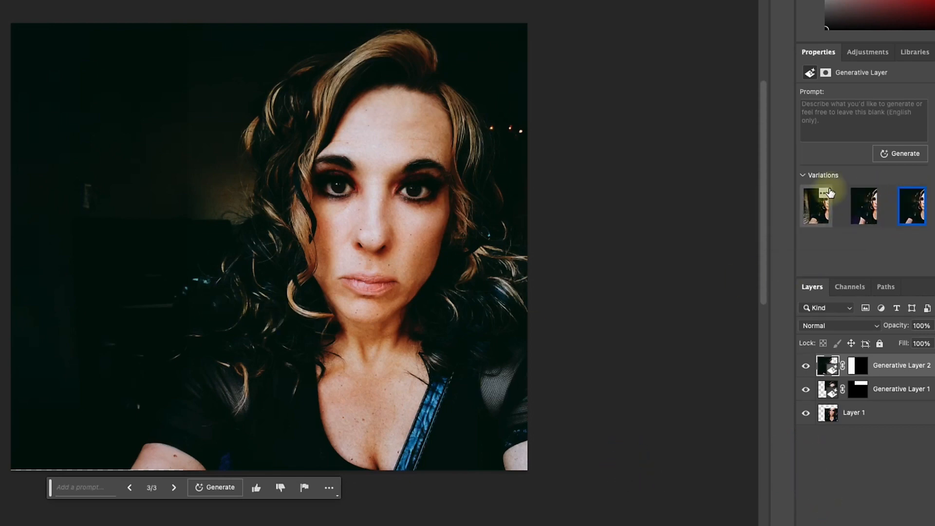
left_click(816, 206)
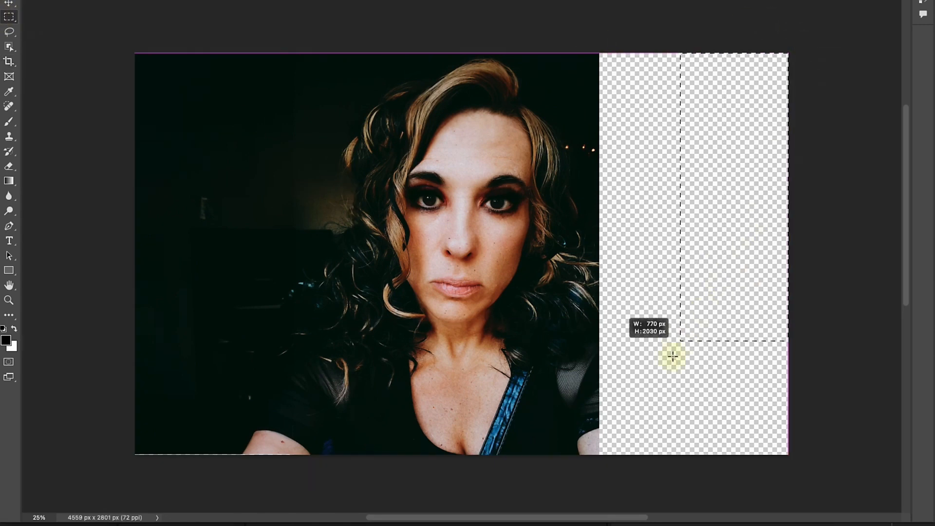
Generate fill for the empty right area and preview its second variation.
left_click_drag(672, 356, 594, 477)
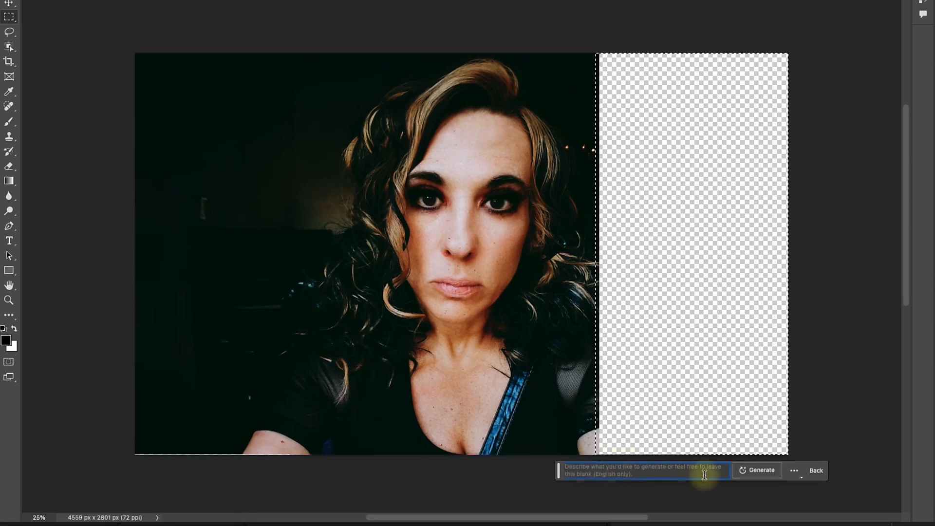
left_click(757, 470)
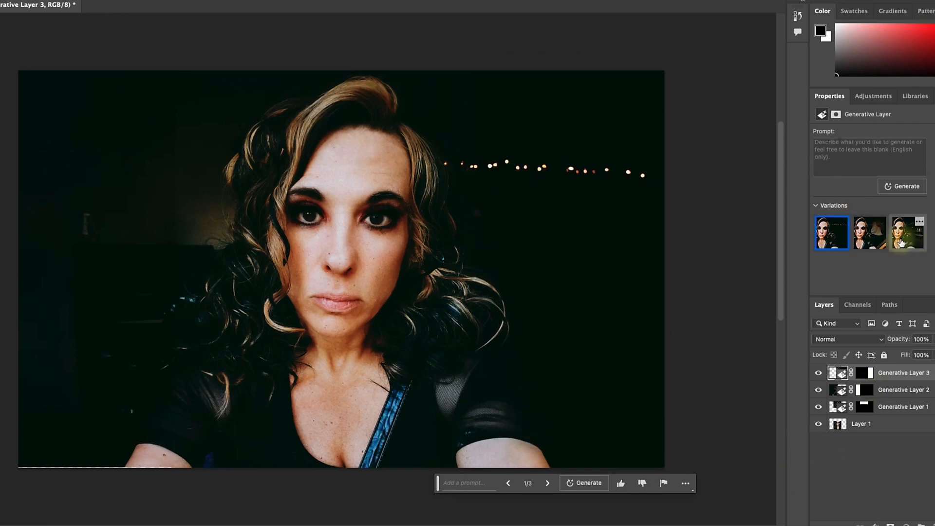
left_click(868, 234)
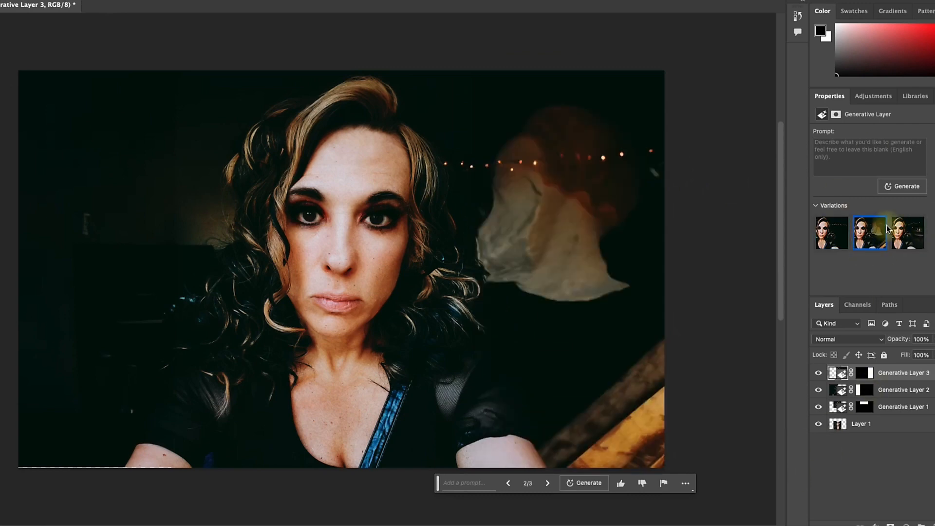
right_click(868, 234)
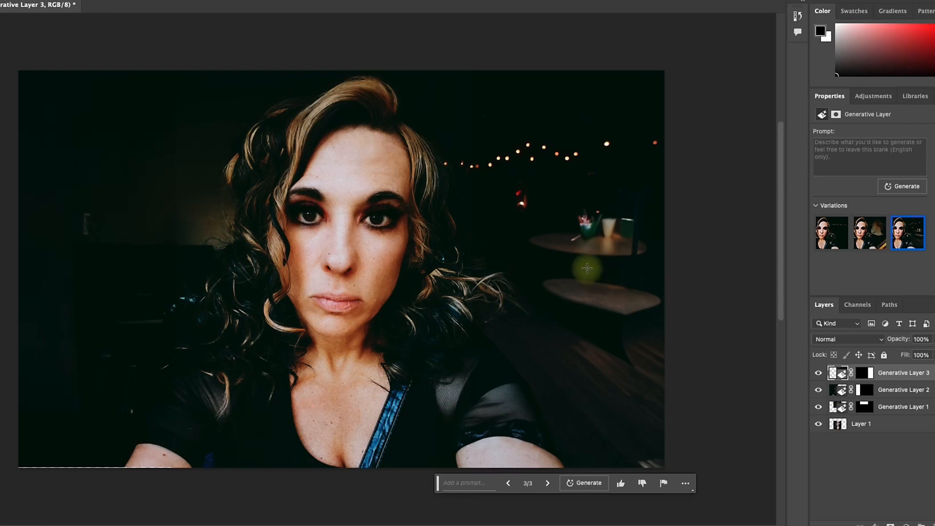
mouse_move(603, 296)
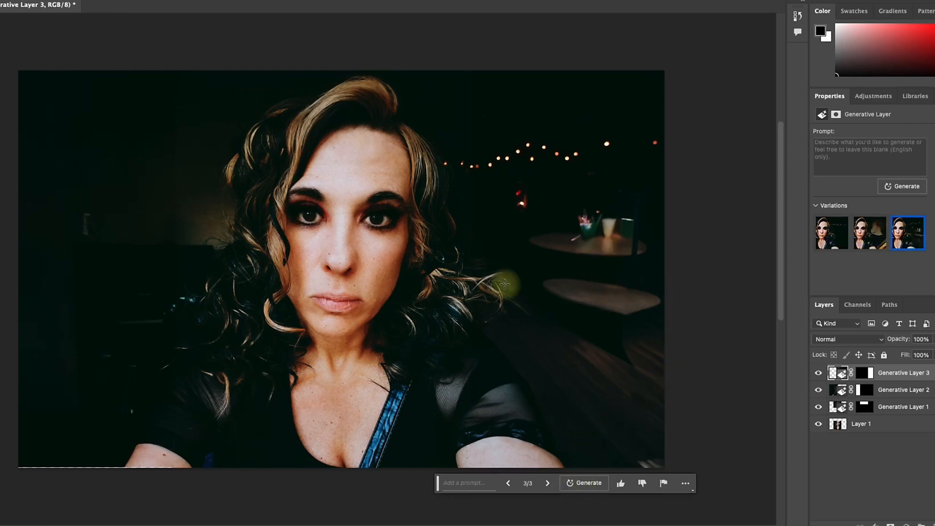
Generate more right-side variations and pick the second with dark room and string lights.
left_click(583, 482)
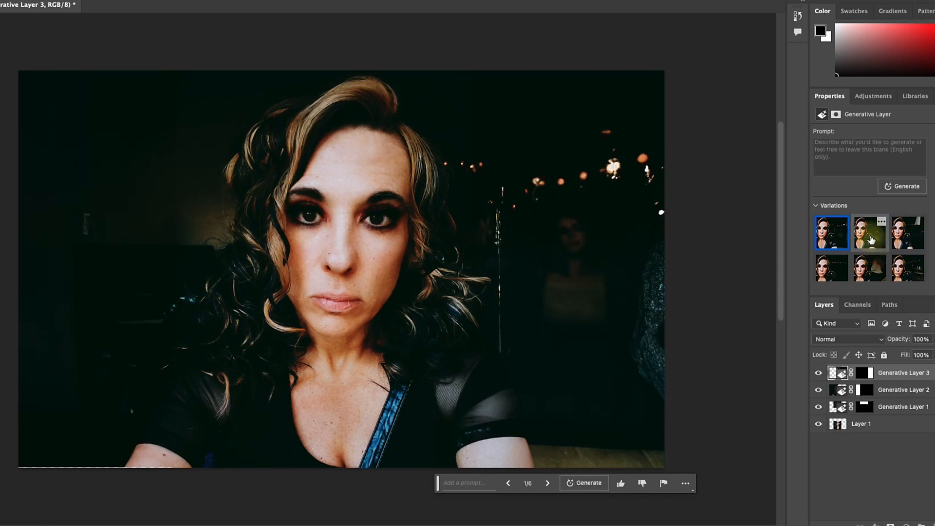
left_click(869, 232)
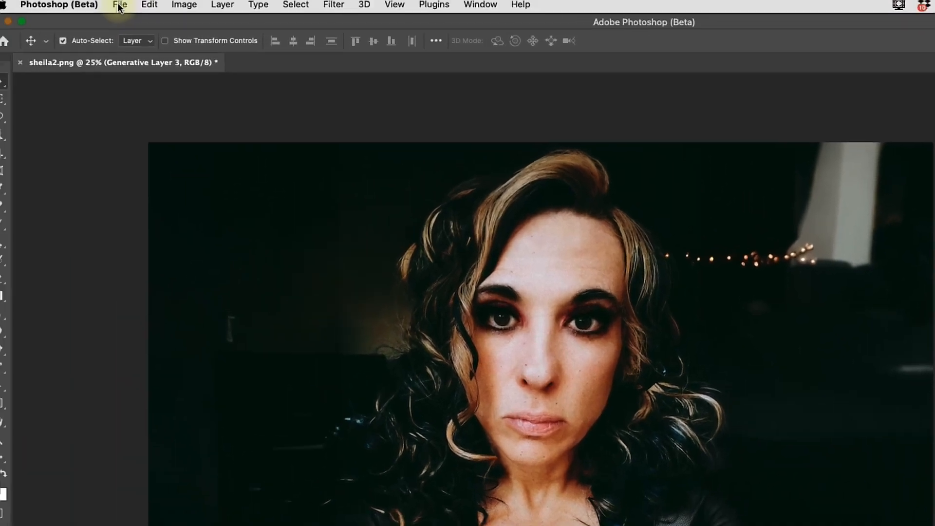
Export the widened 4559×2801 portrait as a JPG via Export As.
left_click(119, 5)
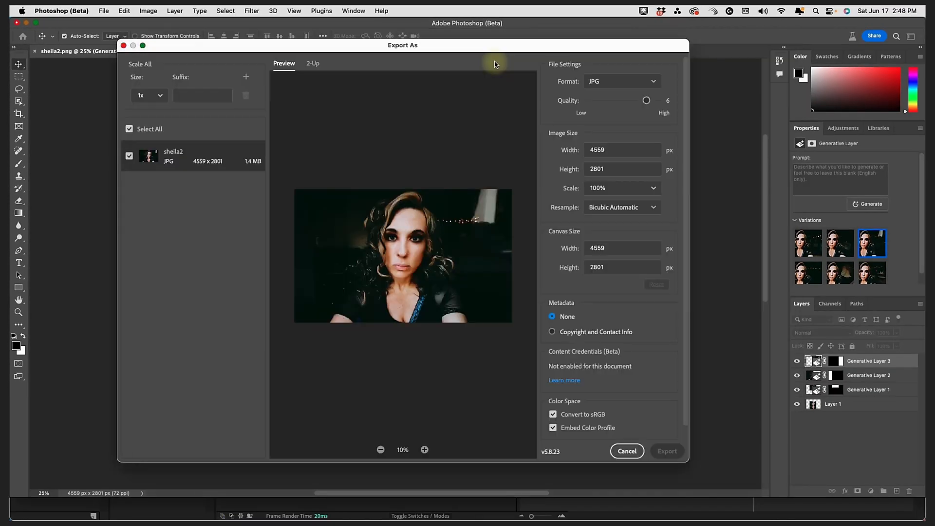
left_click(627, 450)
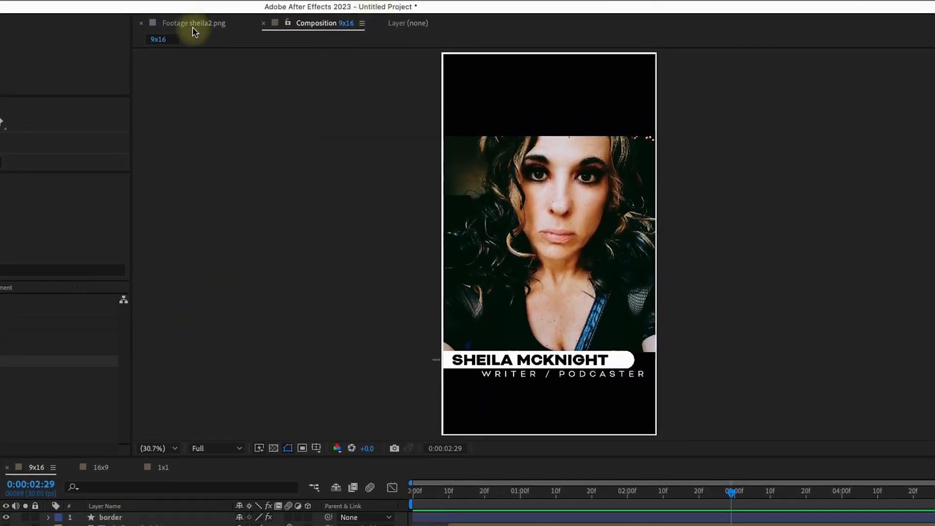
Import PS_Result.jpg and swap it in for the sheila2.png layer in the 9x16 comp.
left_click(194, 23)
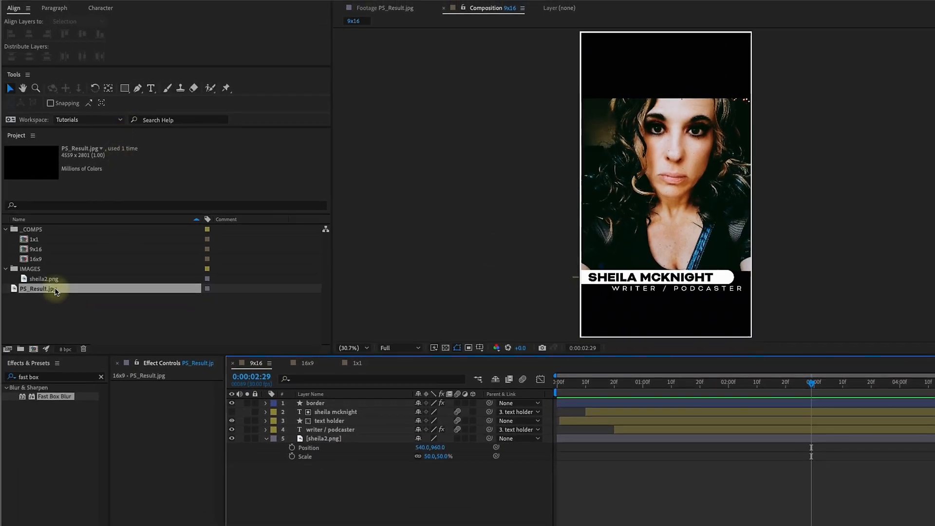
left_click_drag(53, 289, 329, 438)
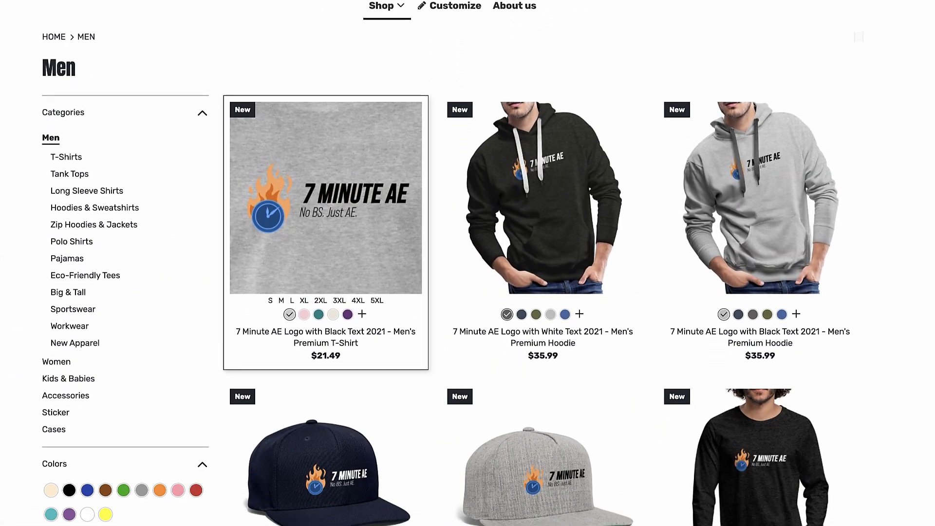
Scroll down the 7 Minute AE men's apparel page showing shirts, hoodies and caps.
scroll("down", 3)
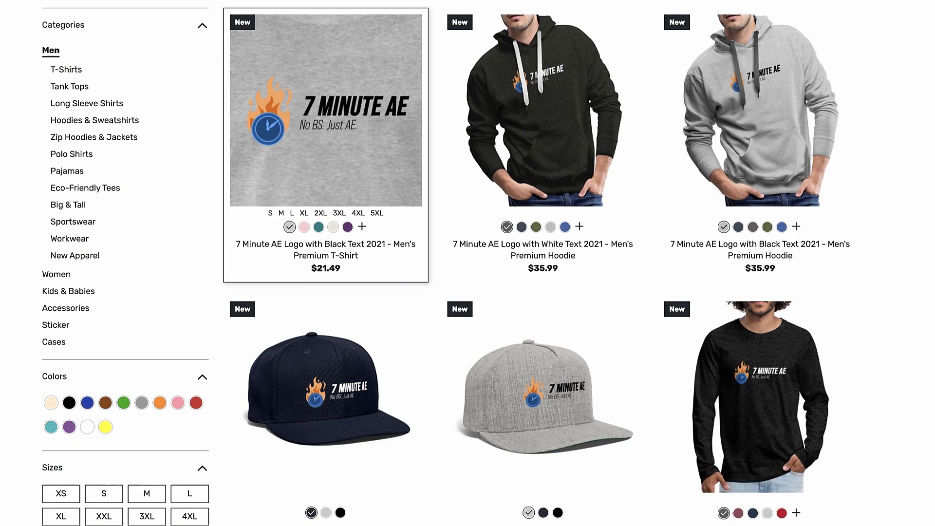